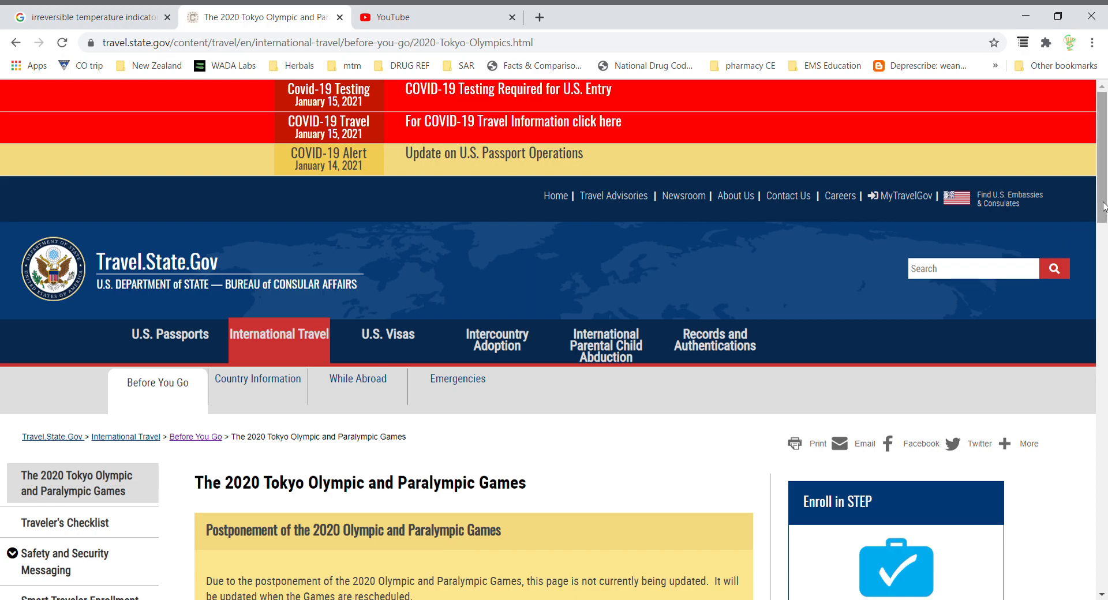
Step: Scroll down the 2020 Tokyo Olympics page to the Frequently Asked Questions list
scroll(down, 3)
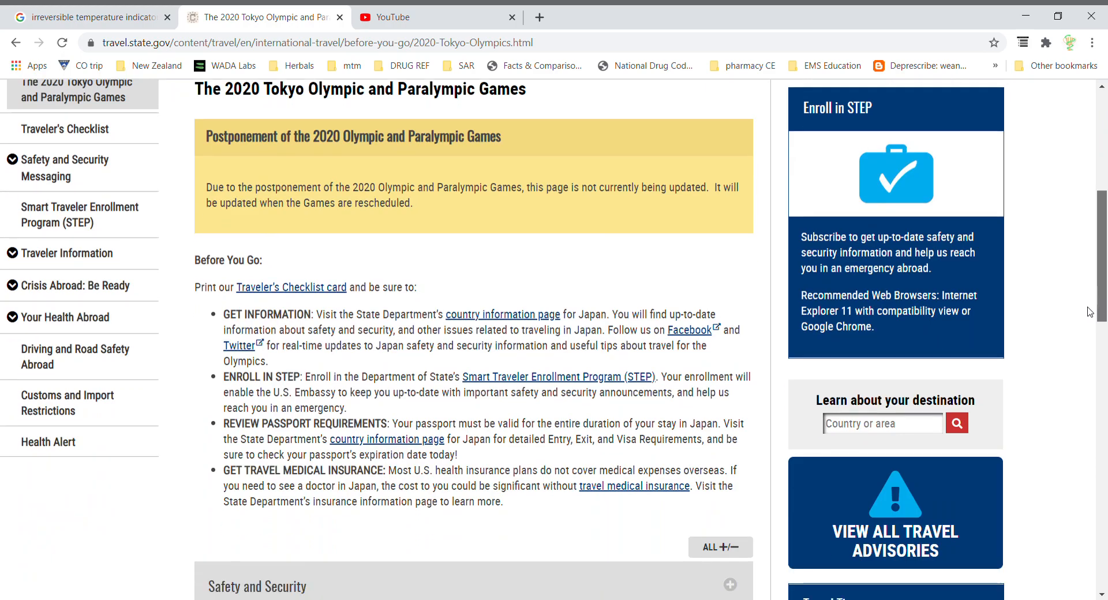
scroll(down, 3)
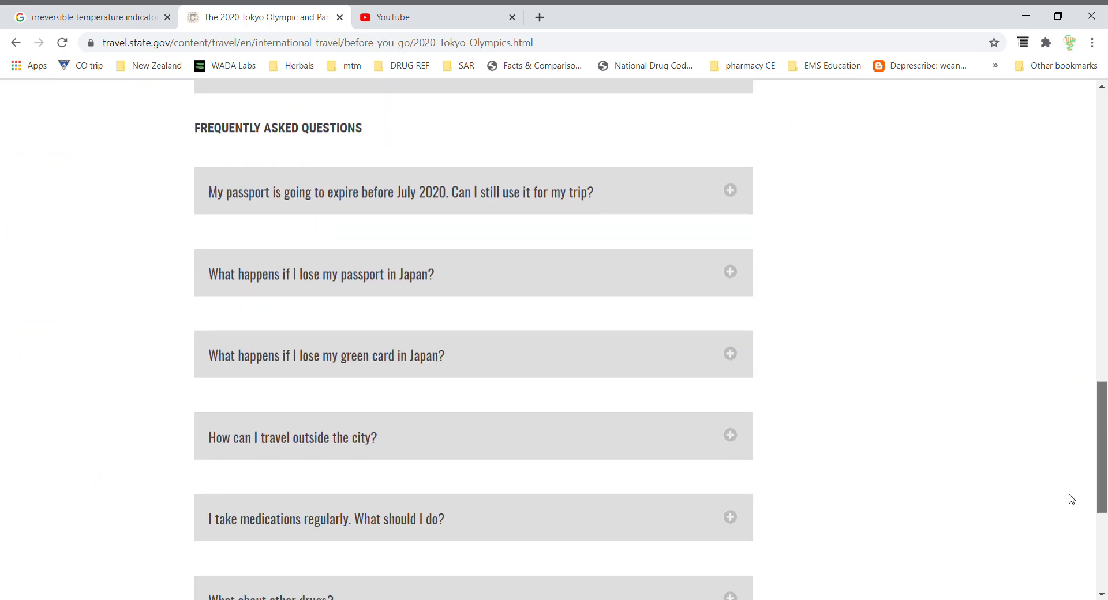
scroll(down, 3)
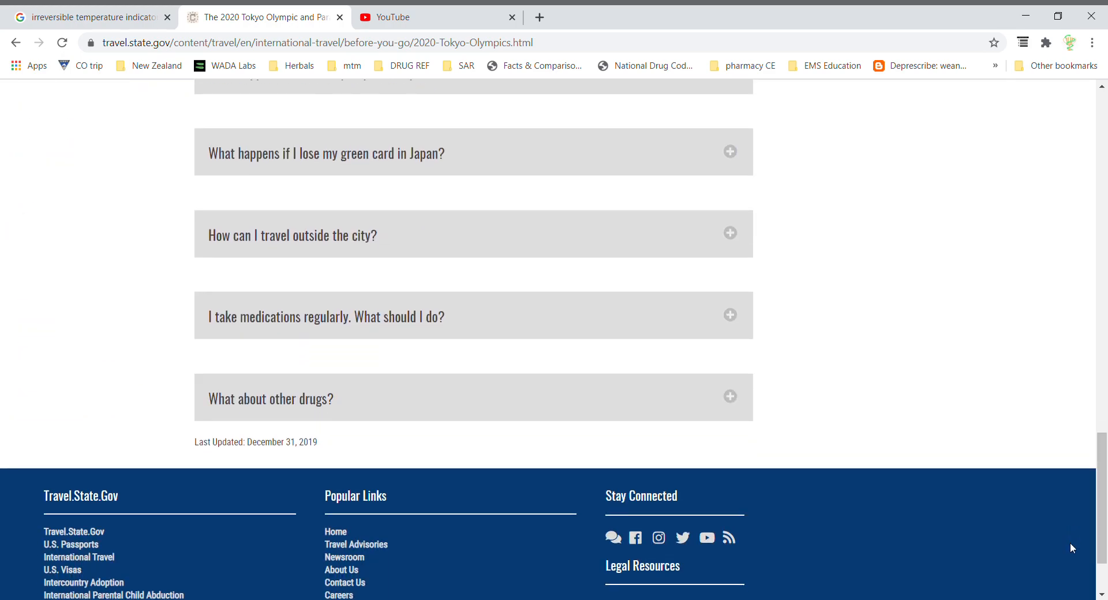
mouse_move(783, 263)
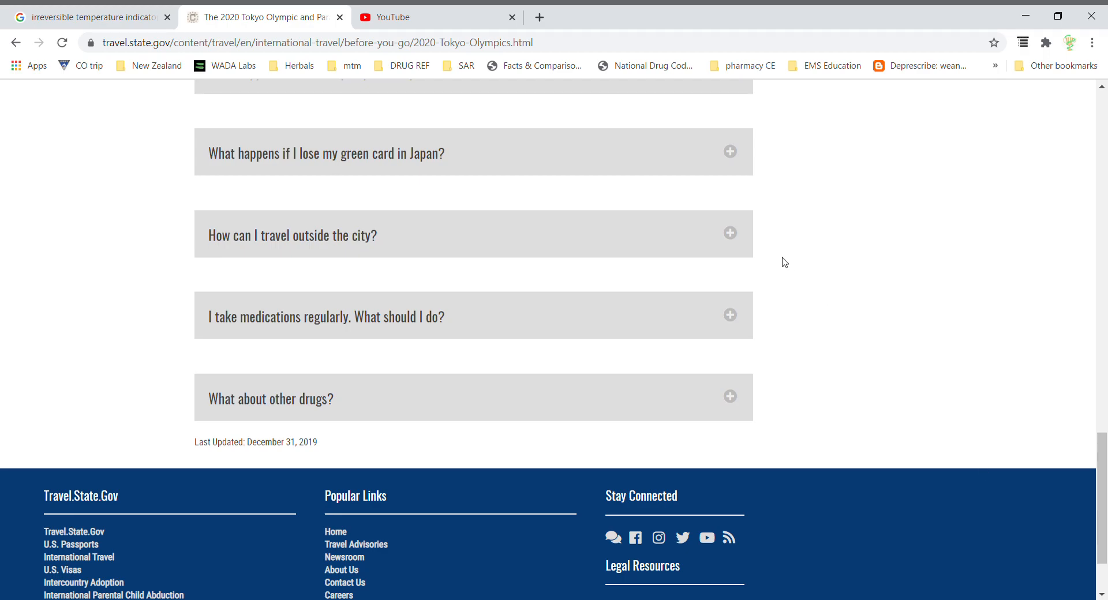
mouse_move(653, 277)
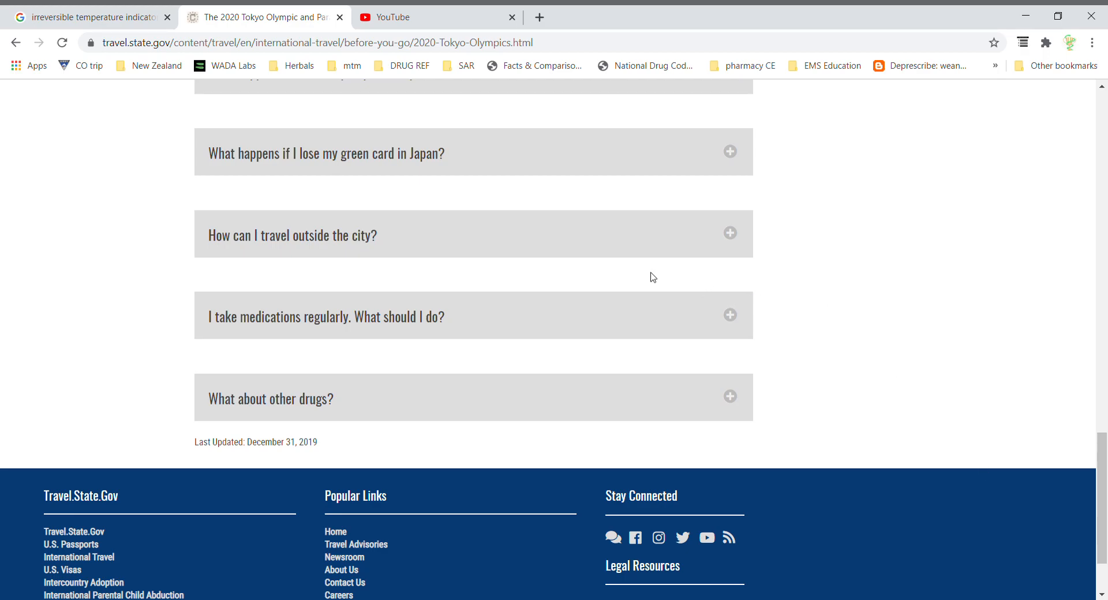
mouse_move(734, 318)
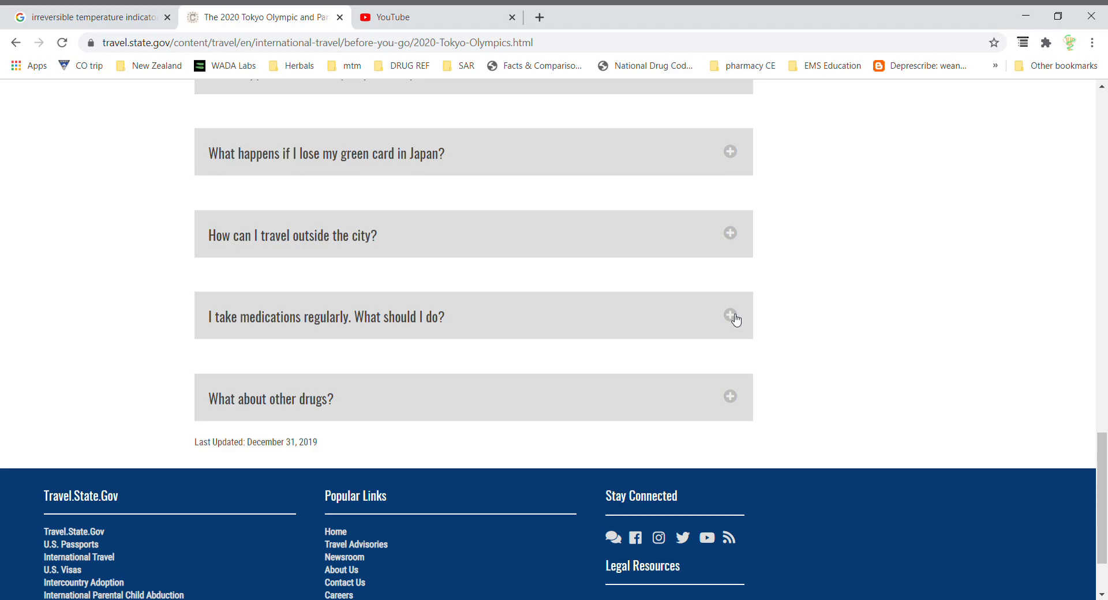
Step: Expand the 'I take medications regularly. What should I do?' FAQ to show Japan's prescription restrictions
click(730, 314)
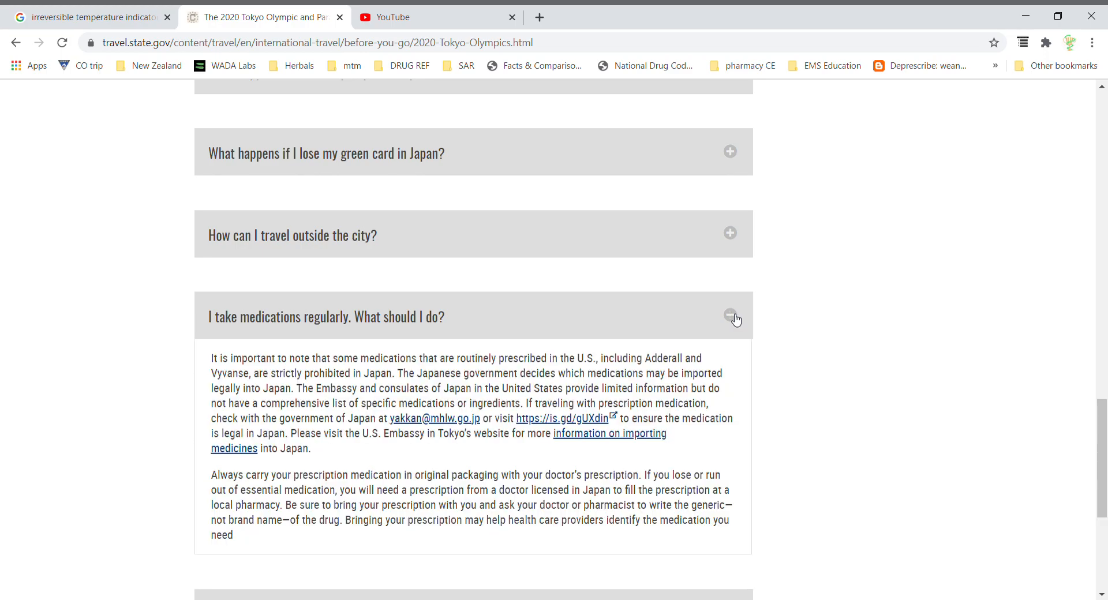
mouse_move(711, 357)
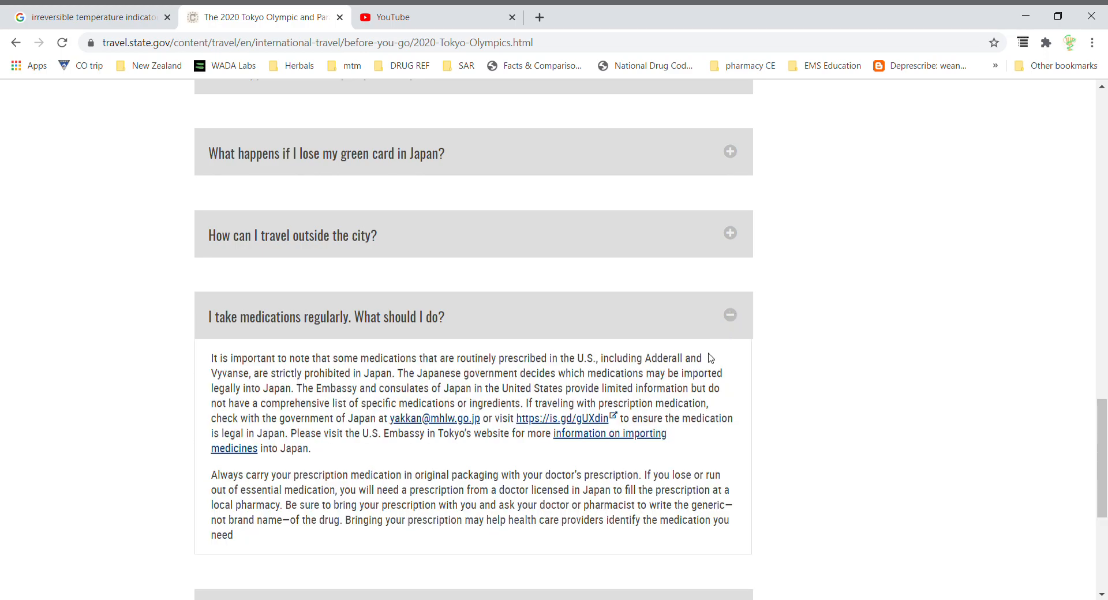
mouse_move(682, 353)
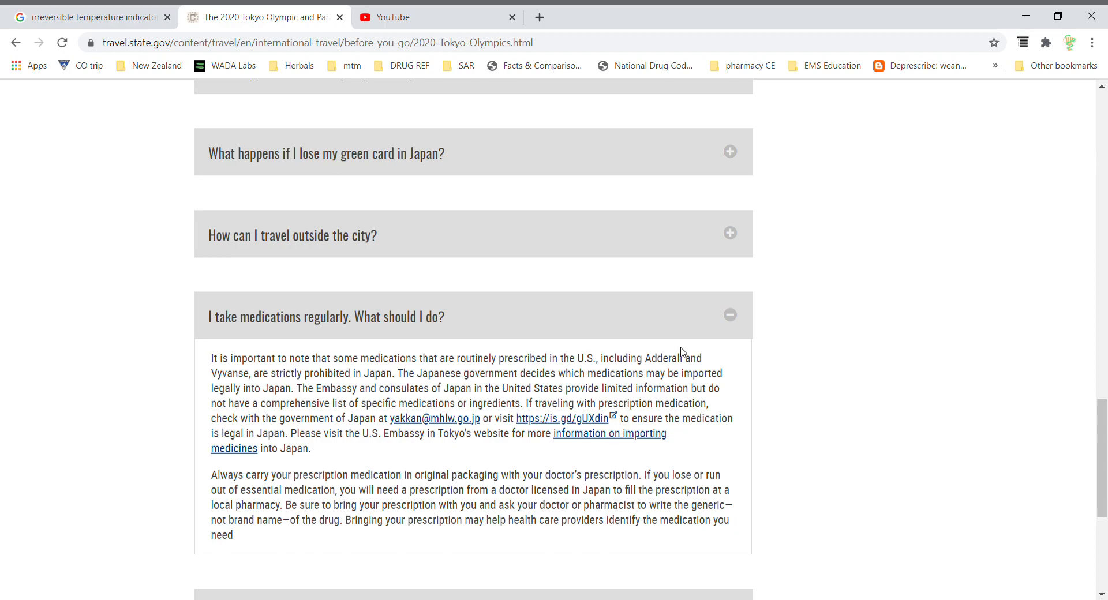
mouse_move(929, 283)
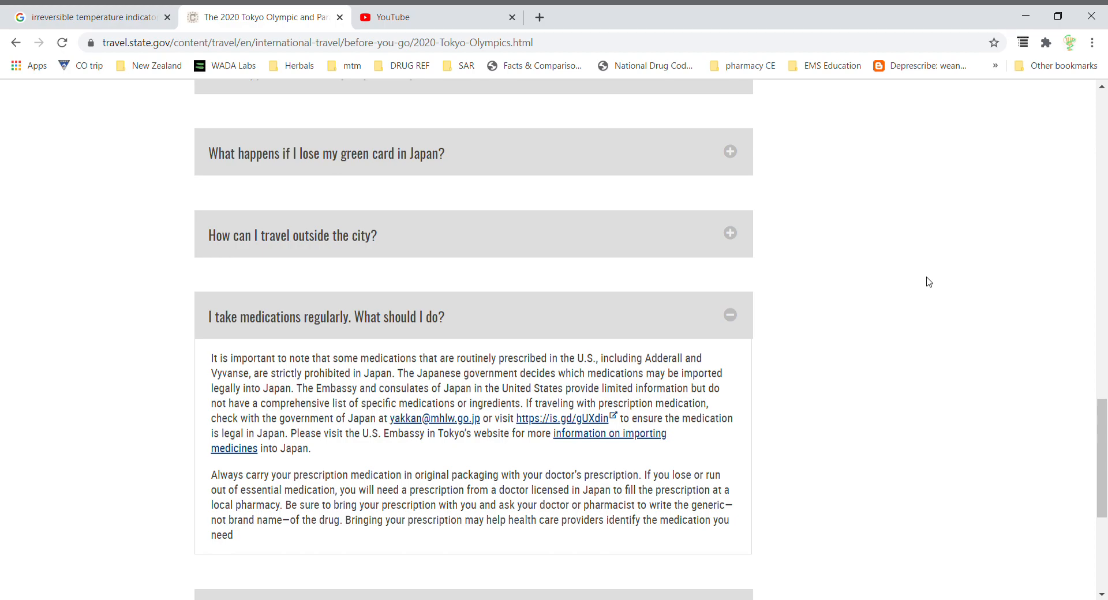
mouse_move(1038, 119)
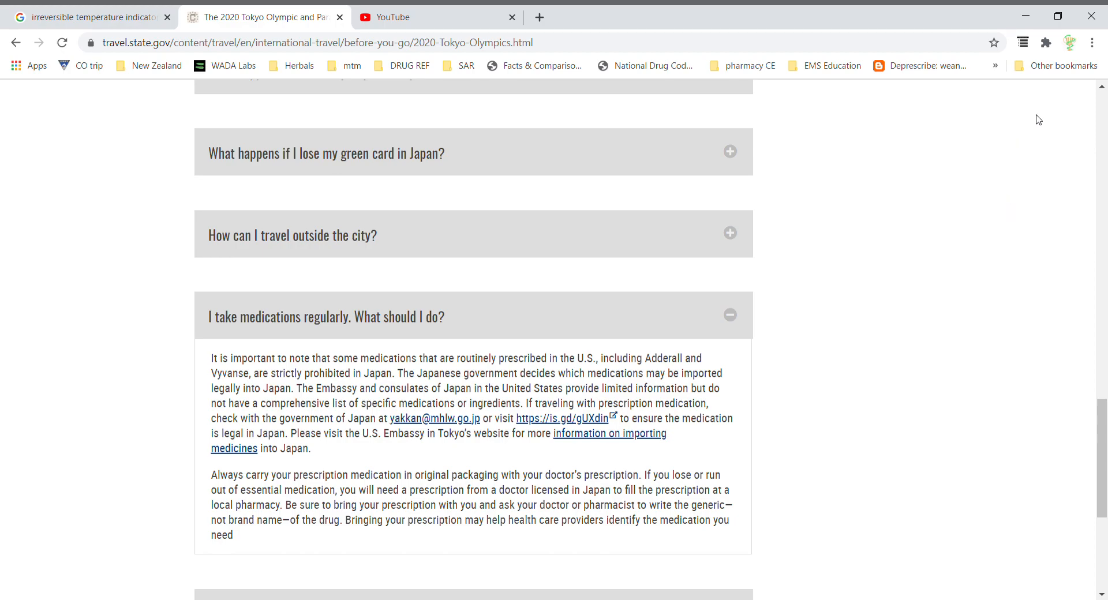